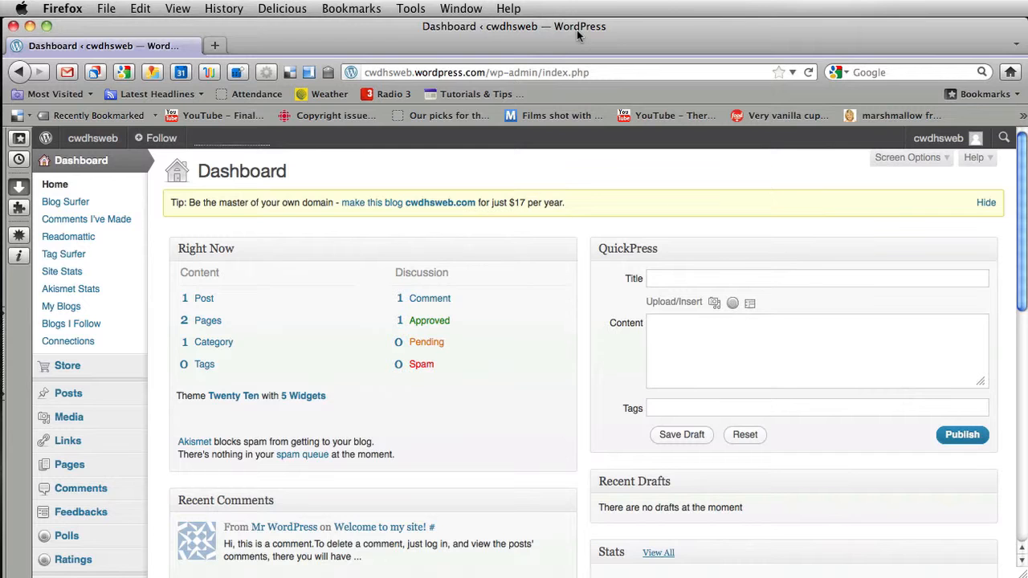
# - View the live cwdhsweb homepage, then return to its Dashboard via the site menu
pyautogui.click(93, 138)
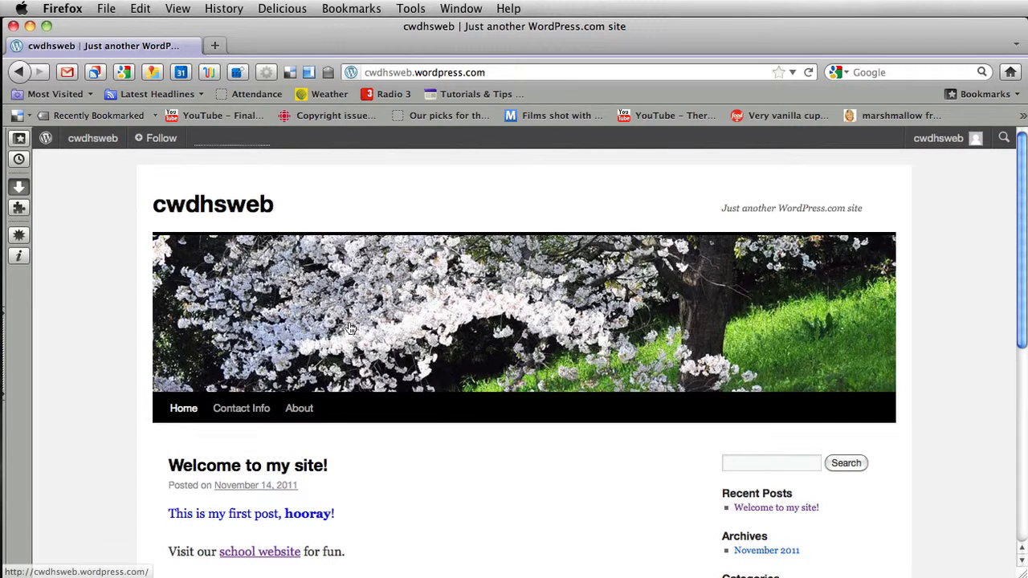
pyautogui.moveTo(217, 189)
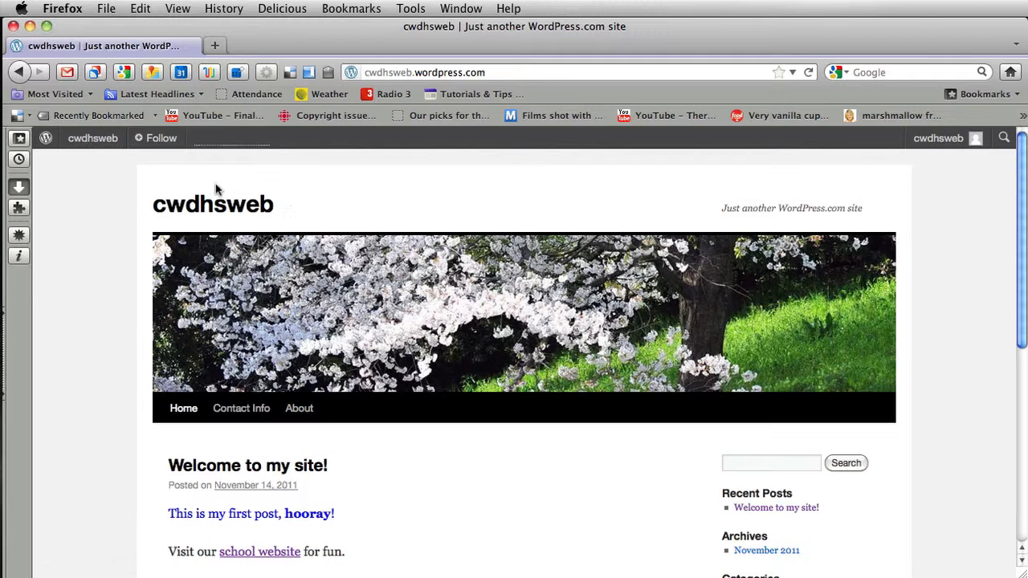
pyautogui.scroll(-3)
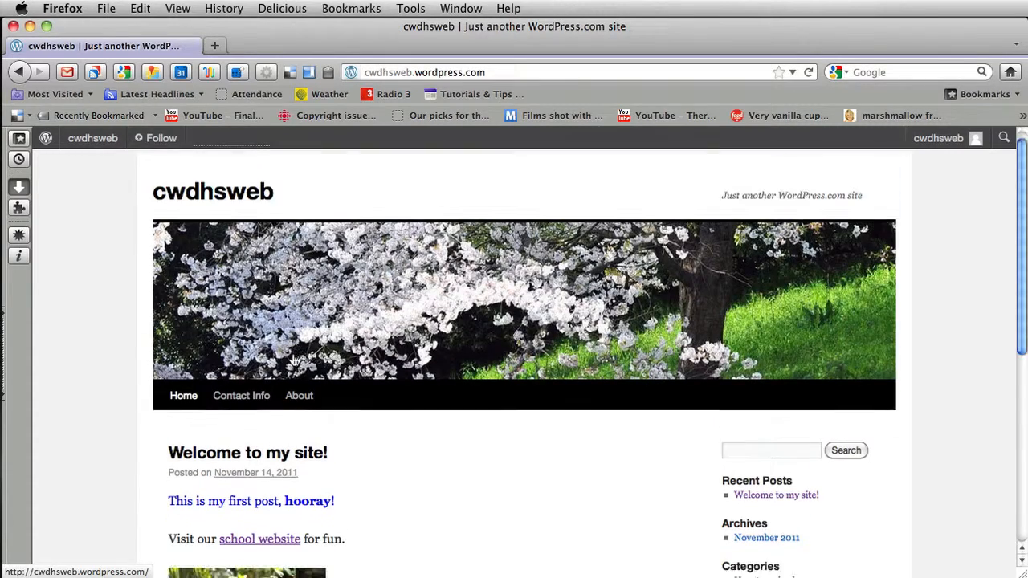
pyautogui.click(93, 138)
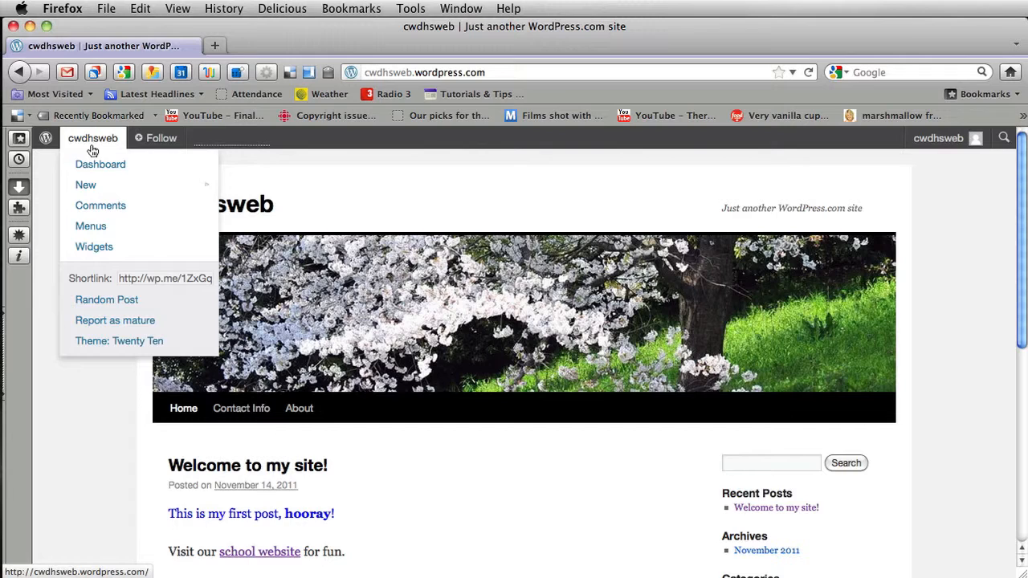
pyautogui.click(99, 164)
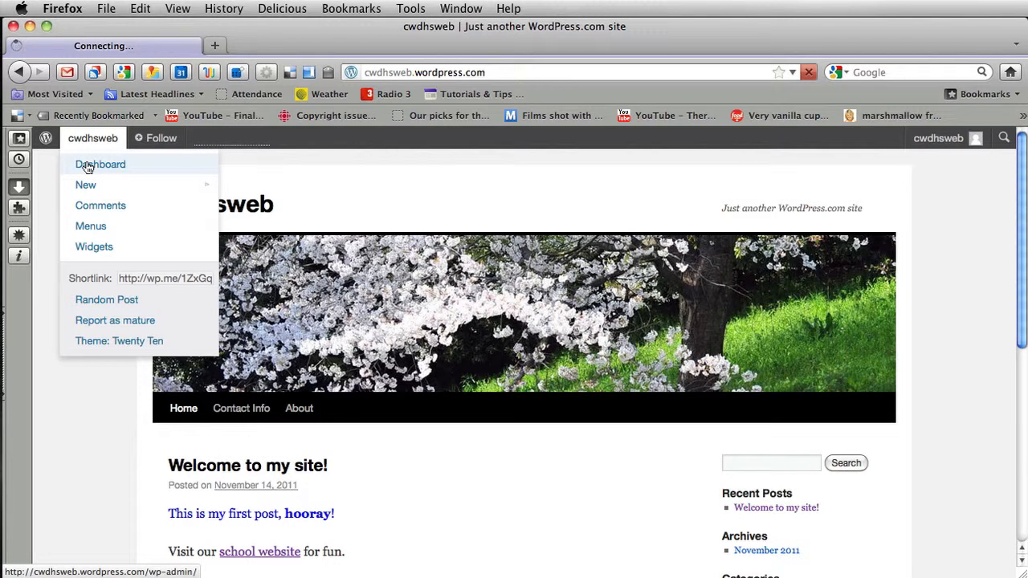
# - Go to Appearance > Themes, showing Twenty Ten as the current theme
pyautogui.click(99, 164)
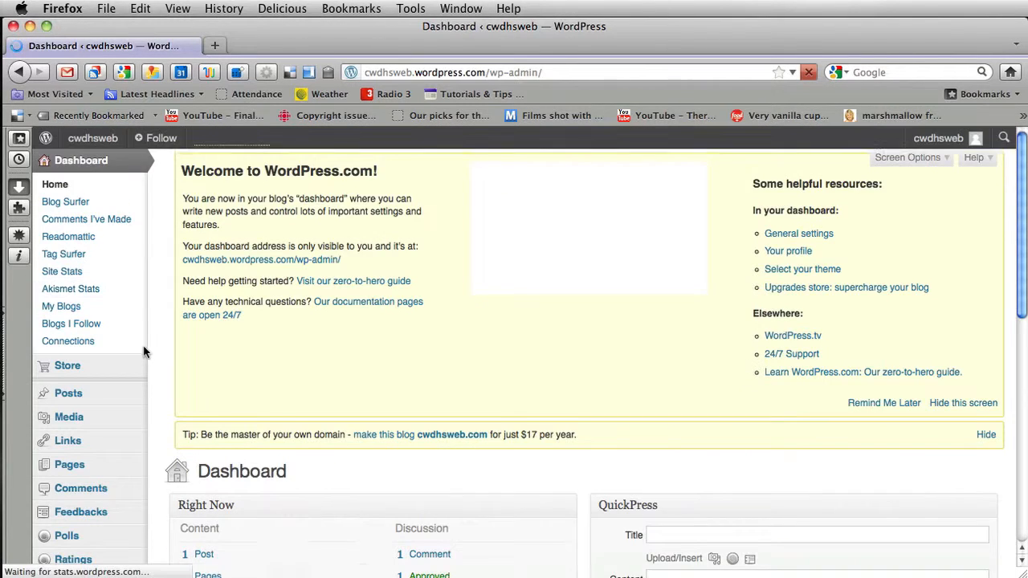
pyautogui.scroll(-3)
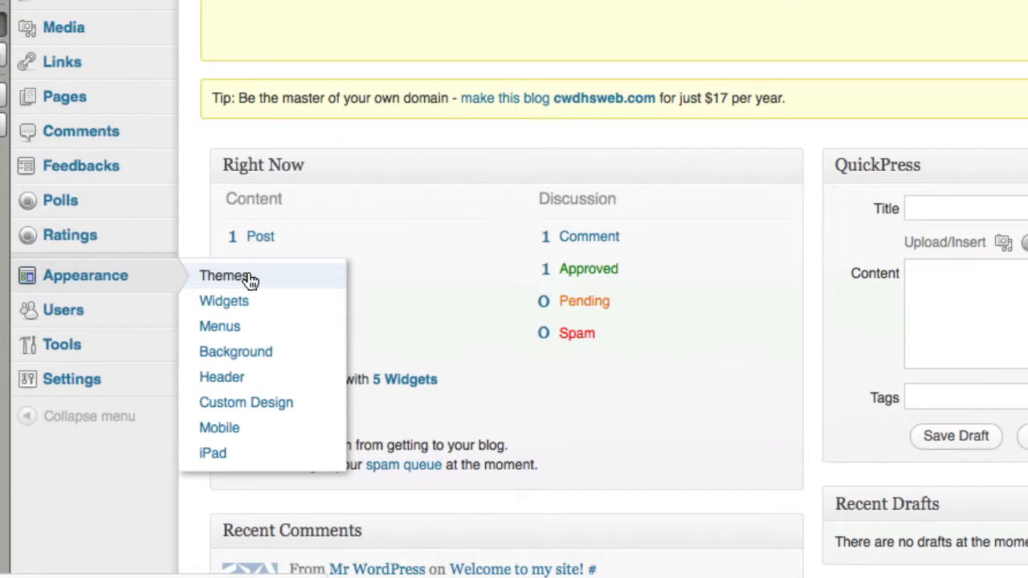
pyautogui.moveTo(247, 279)
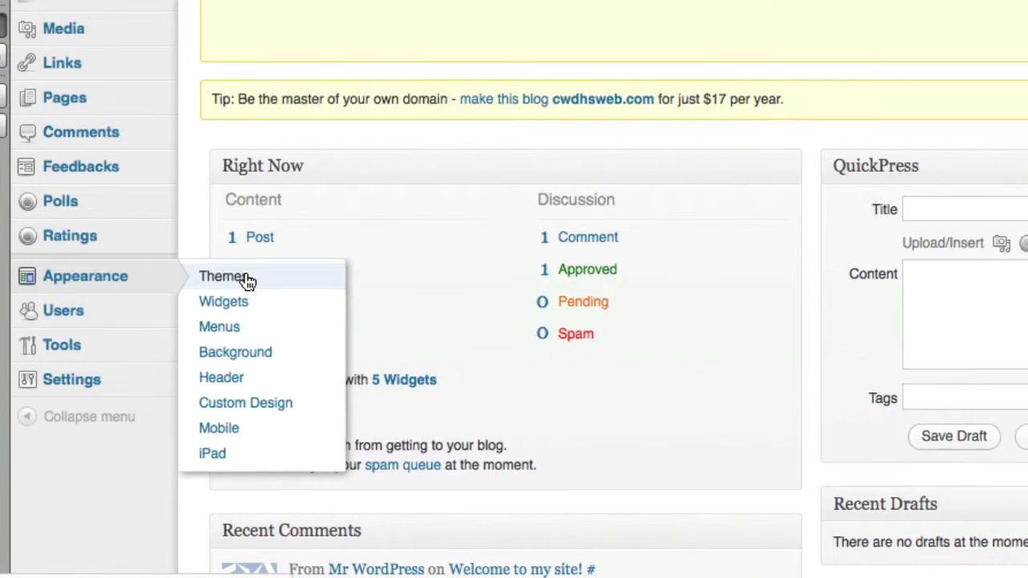
pyautogui.click(222, 277)
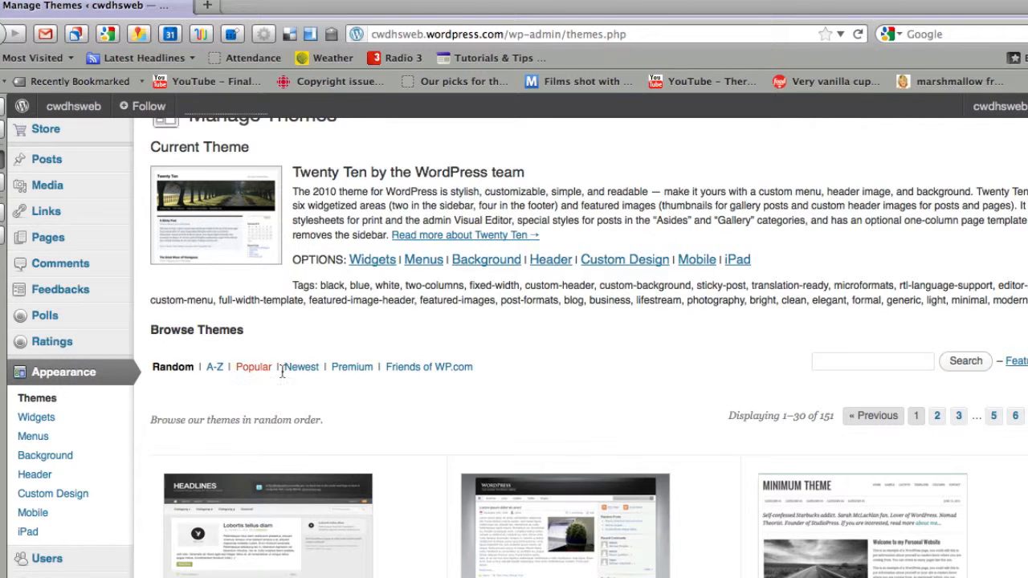
# - Scroll the Browse Themes list down until the free Mystique theme is visible
pyautogui.scroll(-3)
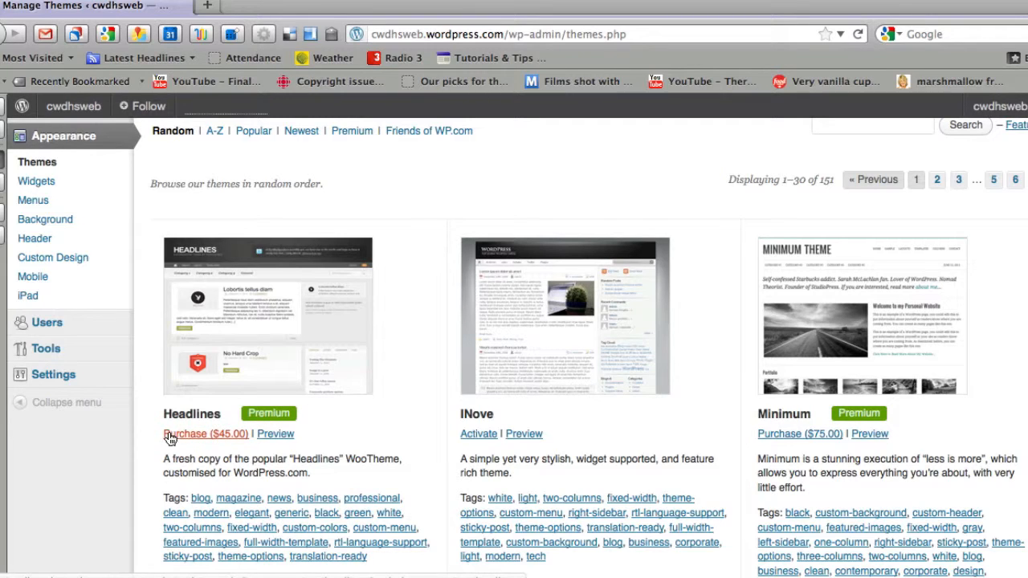
pyautogui.moveTo(201, 434)
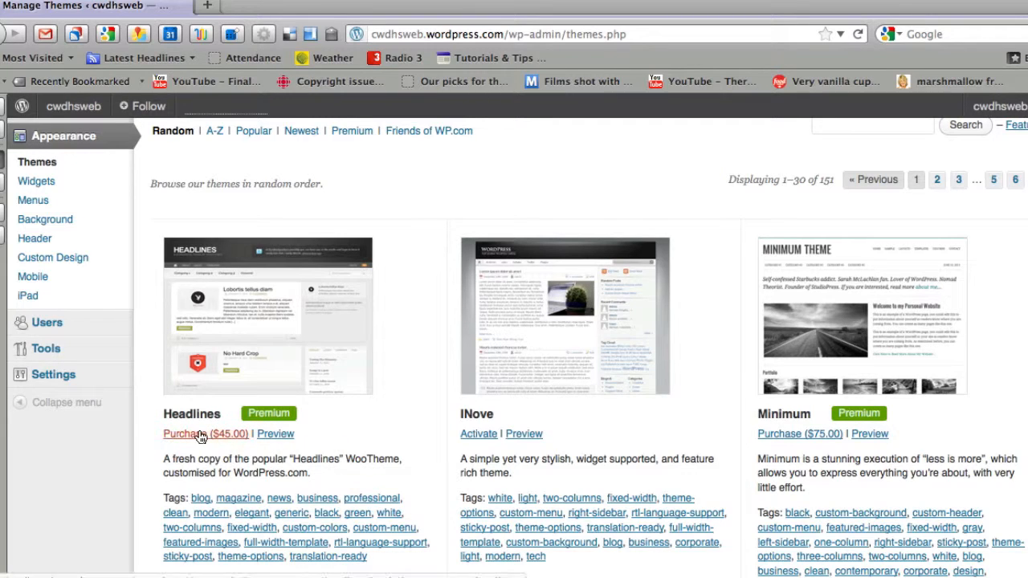
pyautogui.scroll(-3)
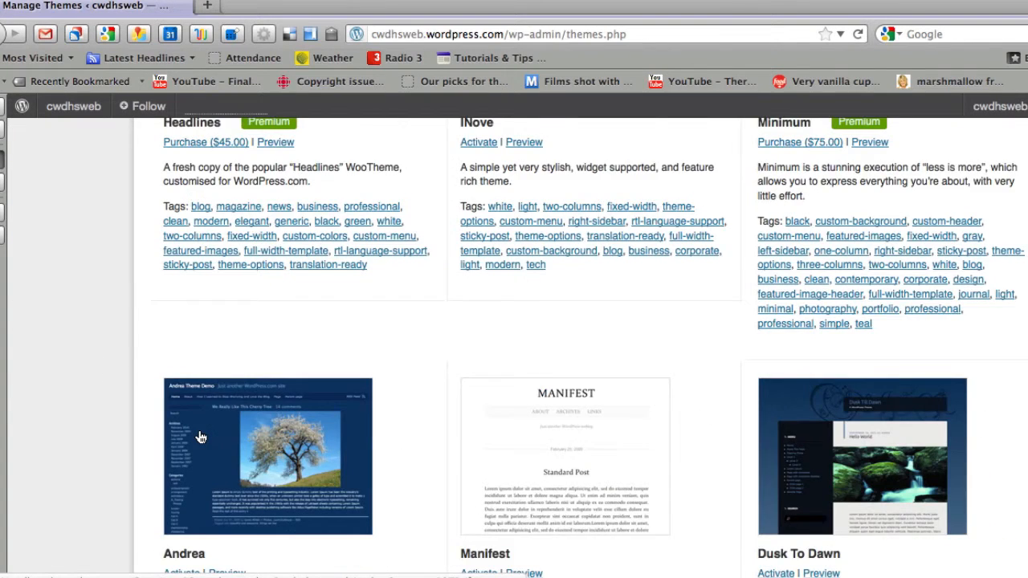
pyautogui.scroll(-3)
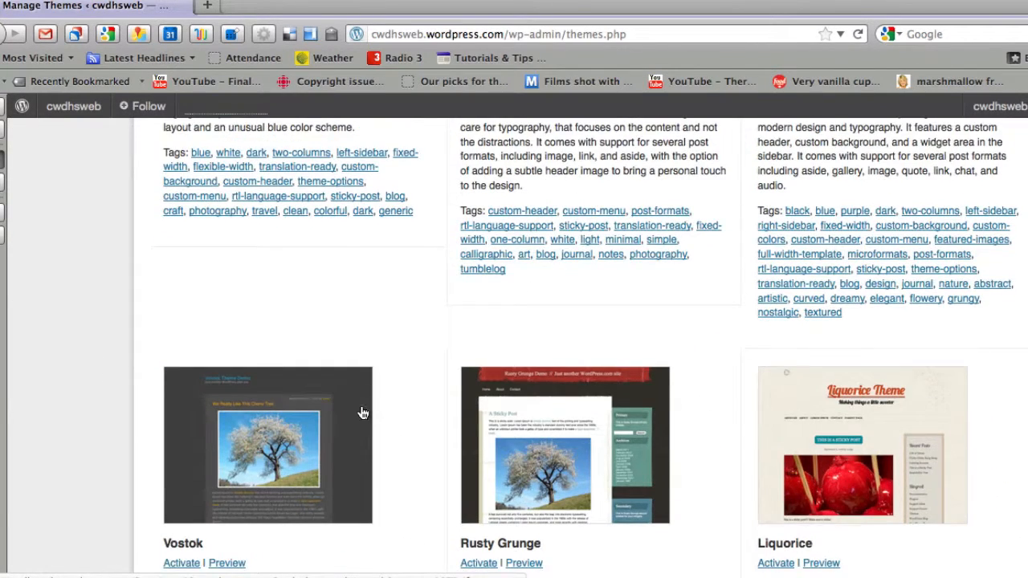
pyautogui.scroll(-3)
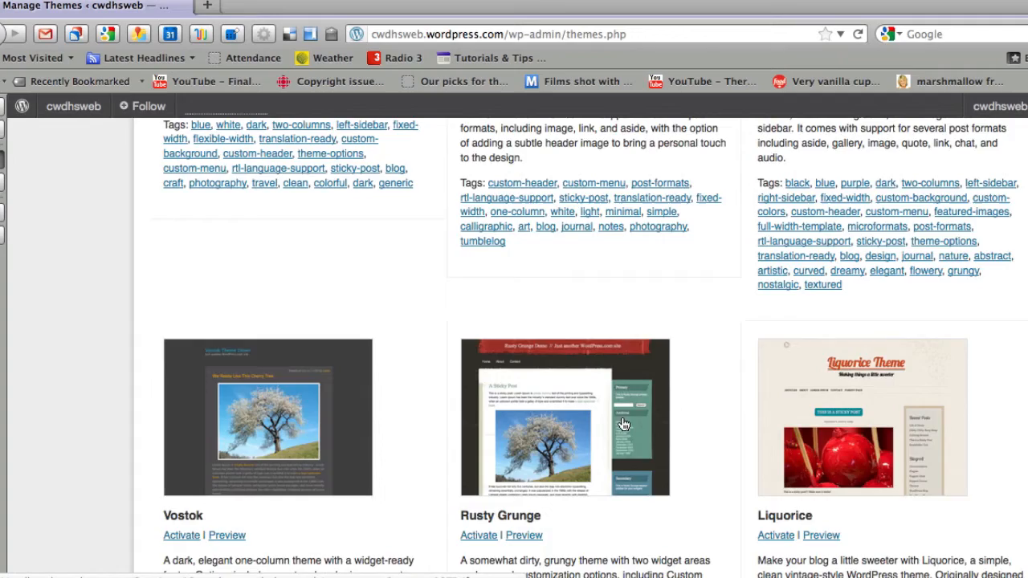
pyautogui.scroll(-3)
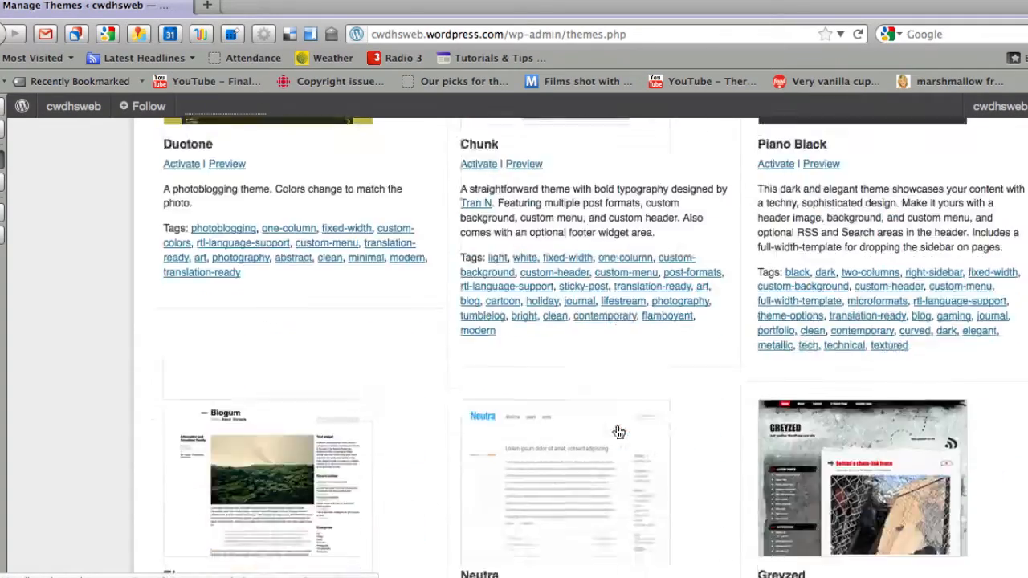
pyautogui.scroll(-3)
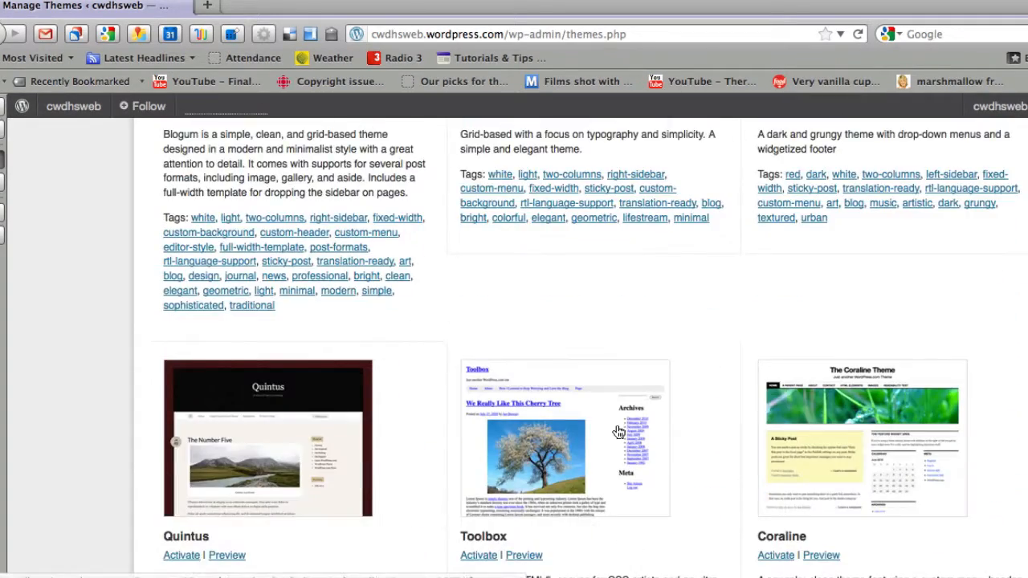
pyautogui.scroll(-3)
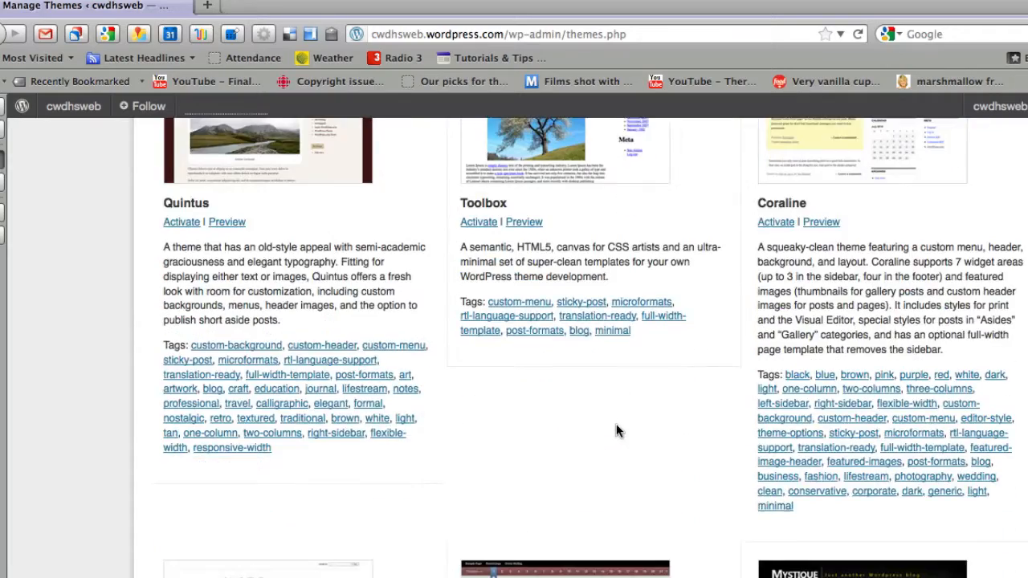
pyautogui.scroll(-3)
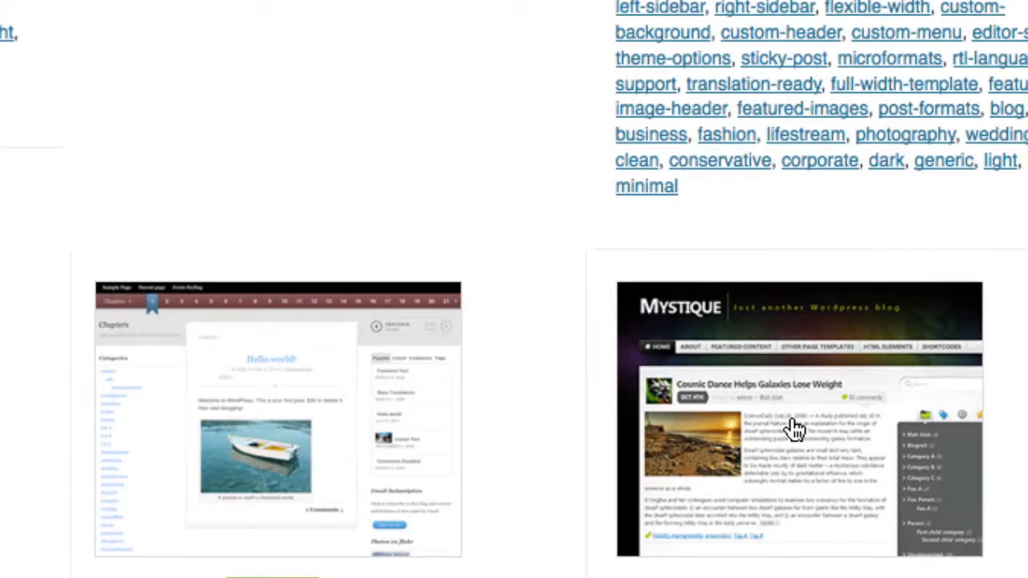
pyautogui.scroll(-3)
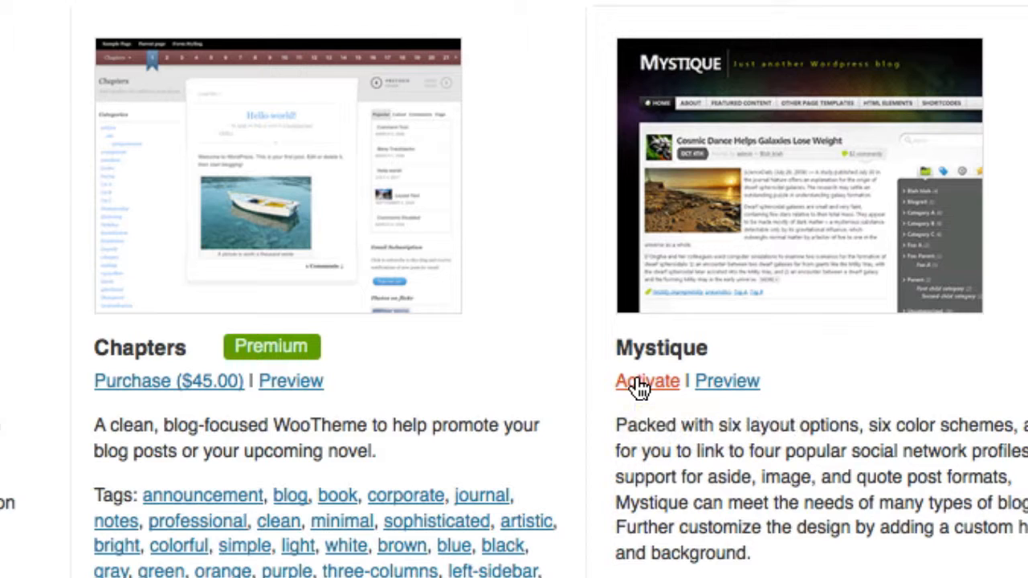
# - Activate the Mystique theme, view the restyled live site, and return to the Dashboard
pyautogui.click(646, 381)
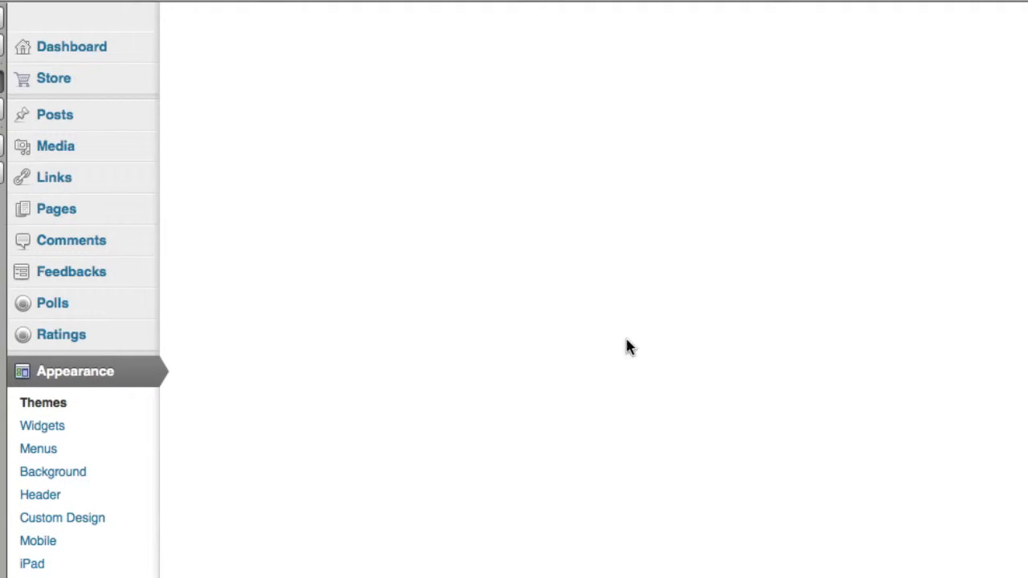
pyautogui.moveTo(51, 57)
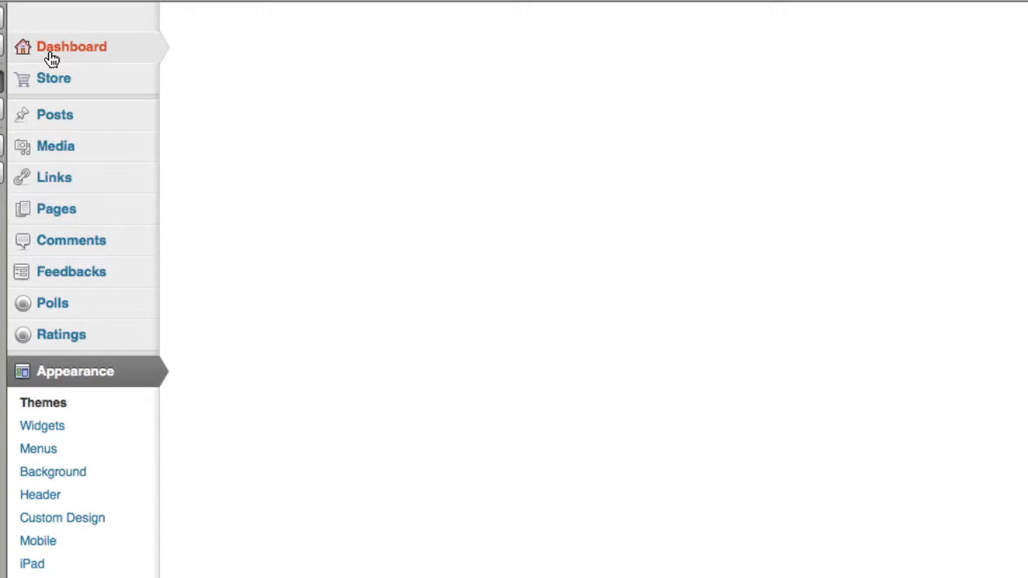
pyautogui.click(71, 47)
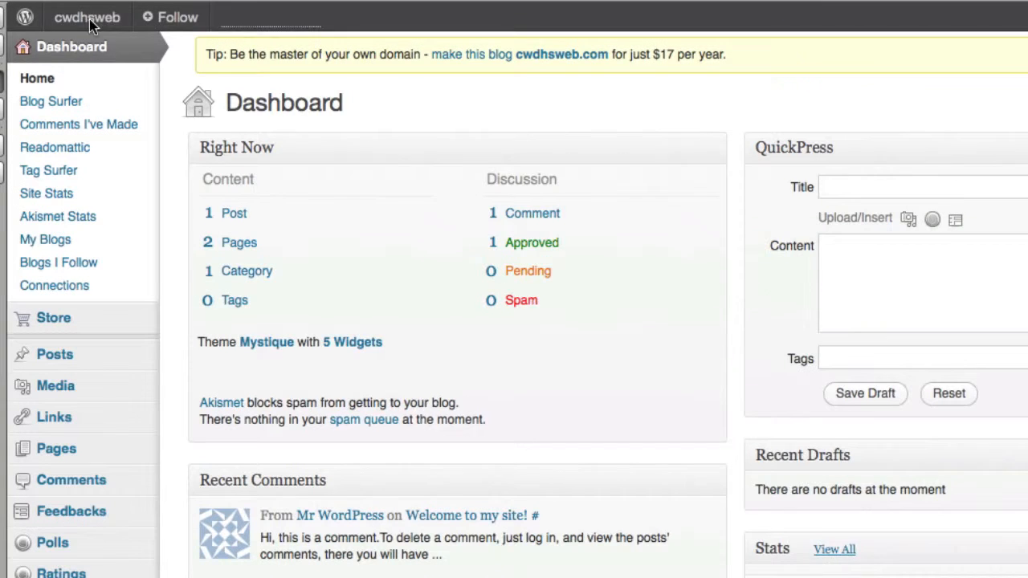
pyautogui.click(87, 16)
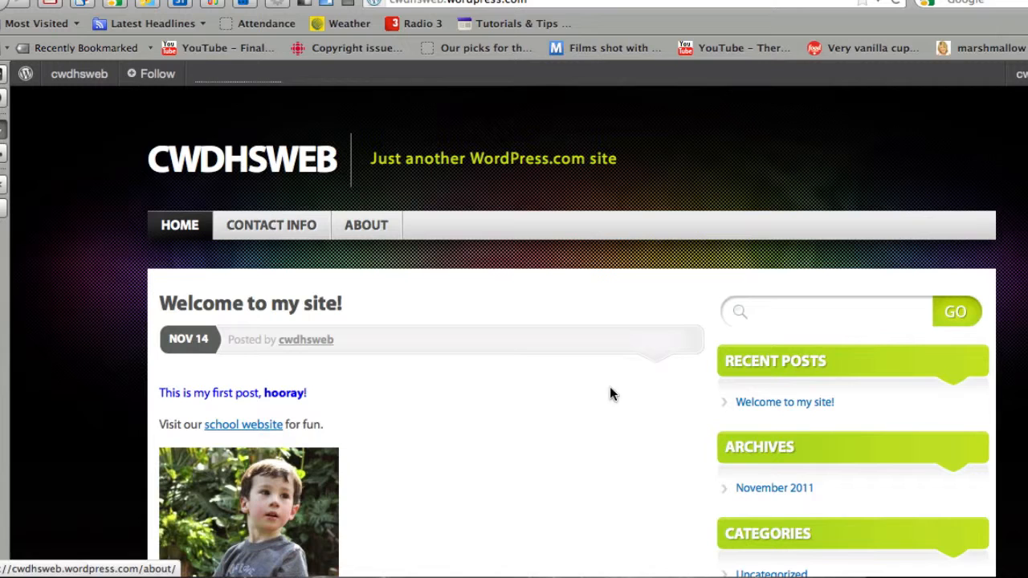
pyautogui.moveTo(522, 289)
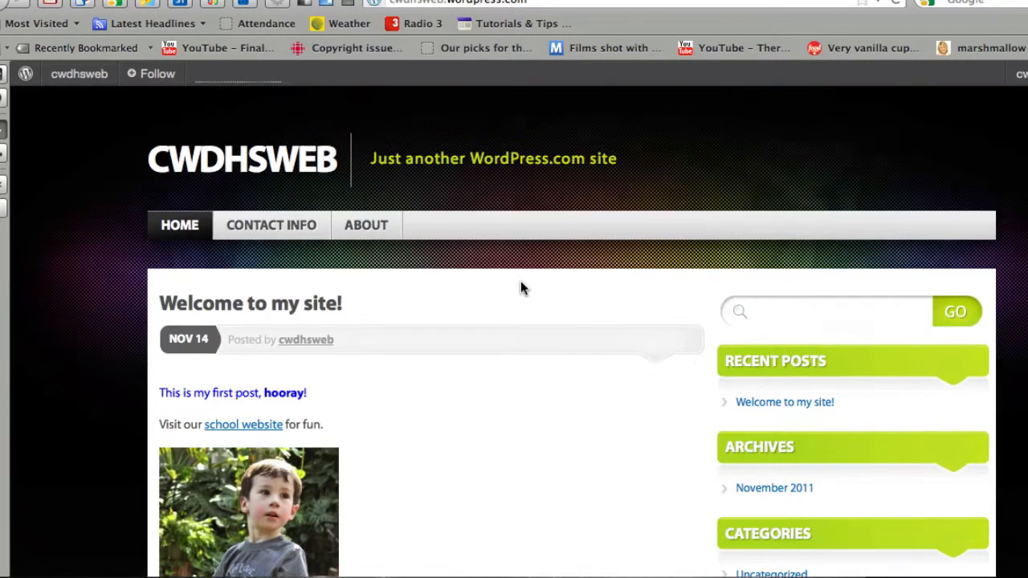
pyautogui.click(270, 225)
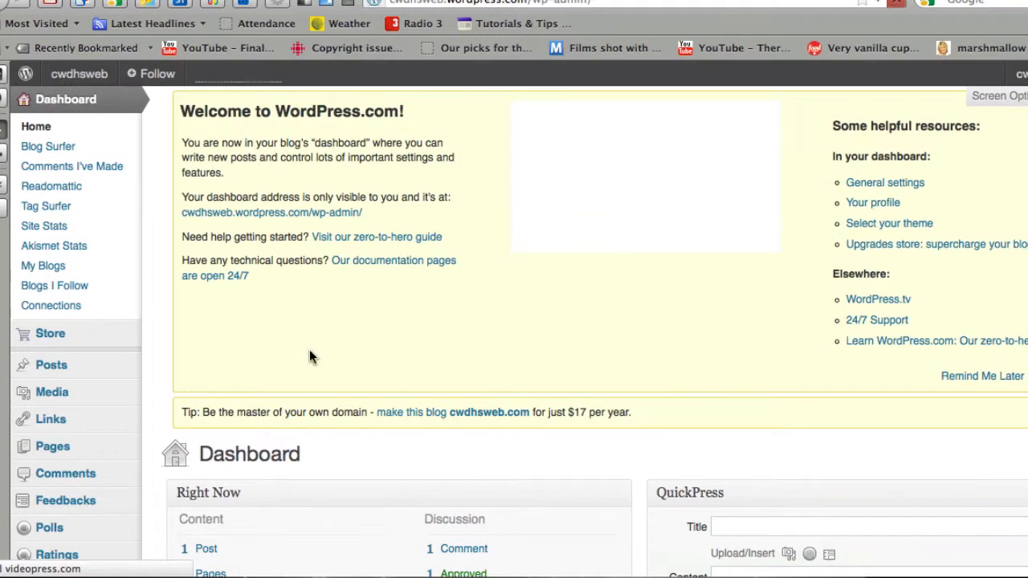
# - Scroll the dashboard to reveal the Appearance submenu with its Menus option
pyautogui.scroll(-3)
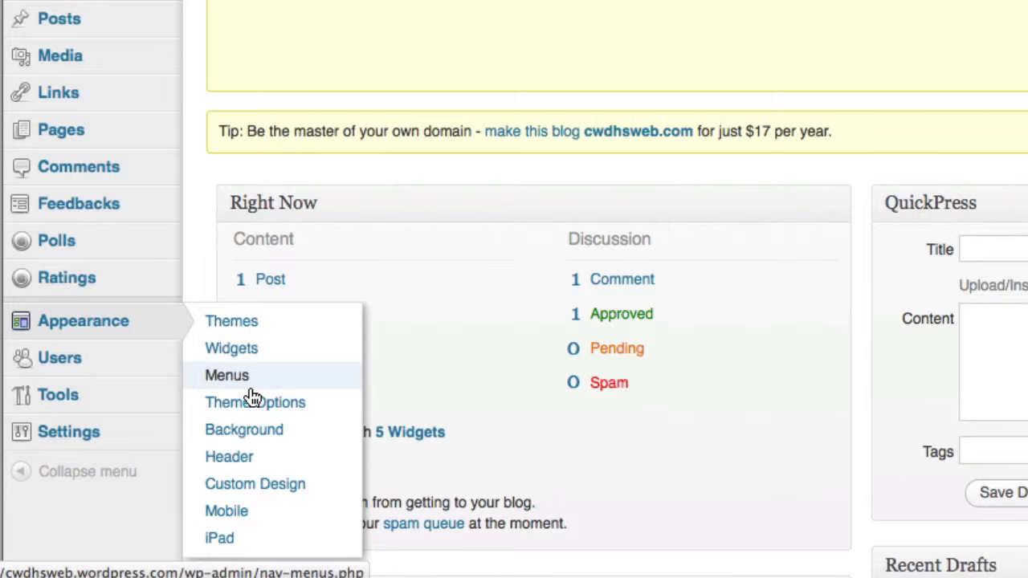
pyautogui.moveTo(231, 321)
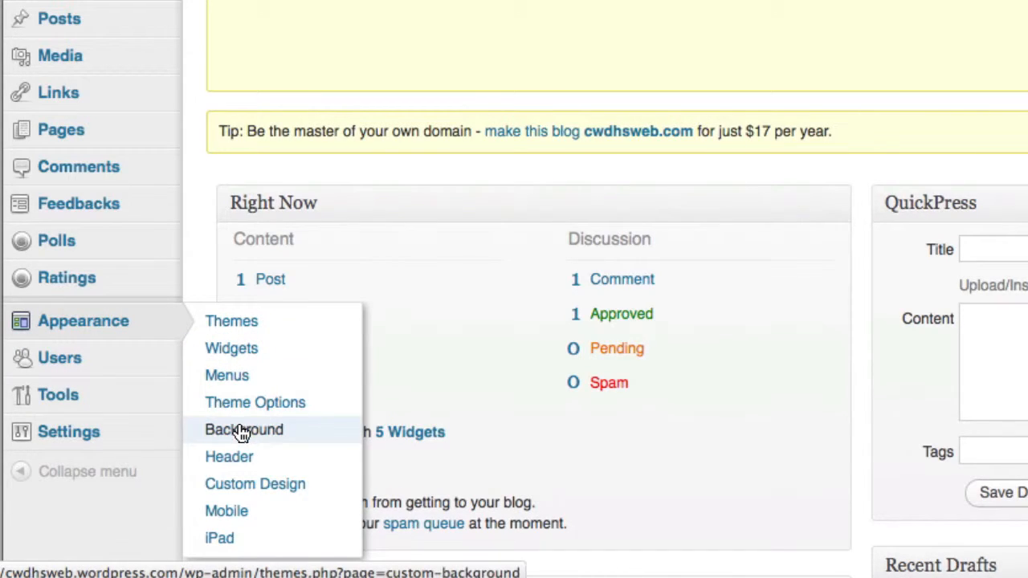
pyautogui.moveTo(228, 457)
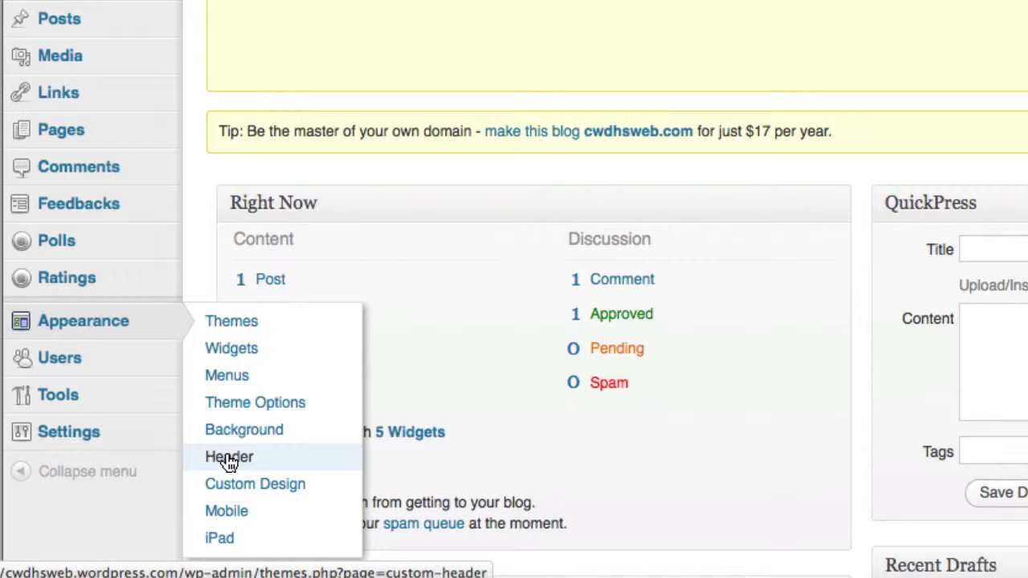
pyautogui.moveTo(235, 463)
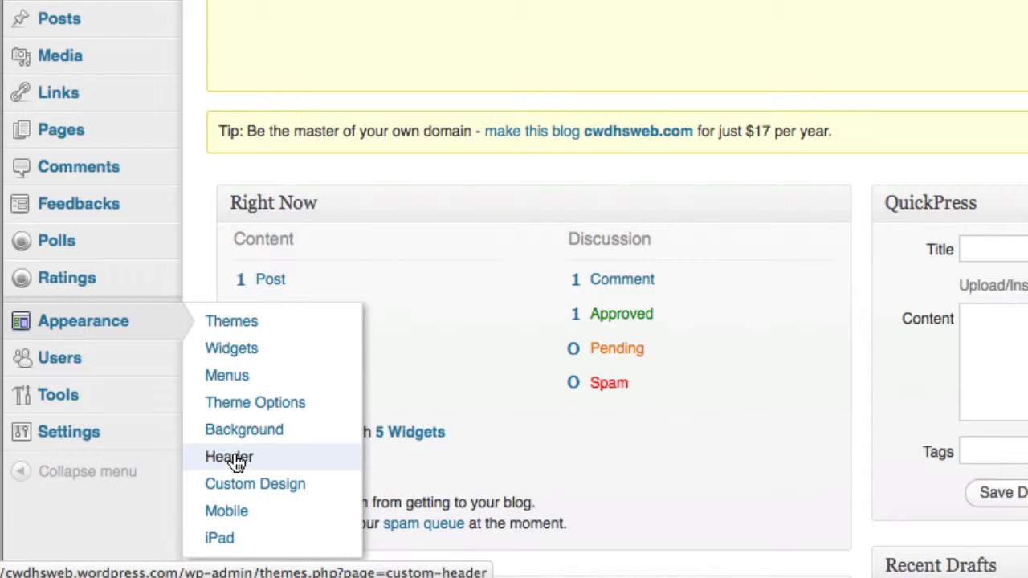
# - Review the Custom Header page, then move on to the Background settings
pyautogui.click(228, 456)
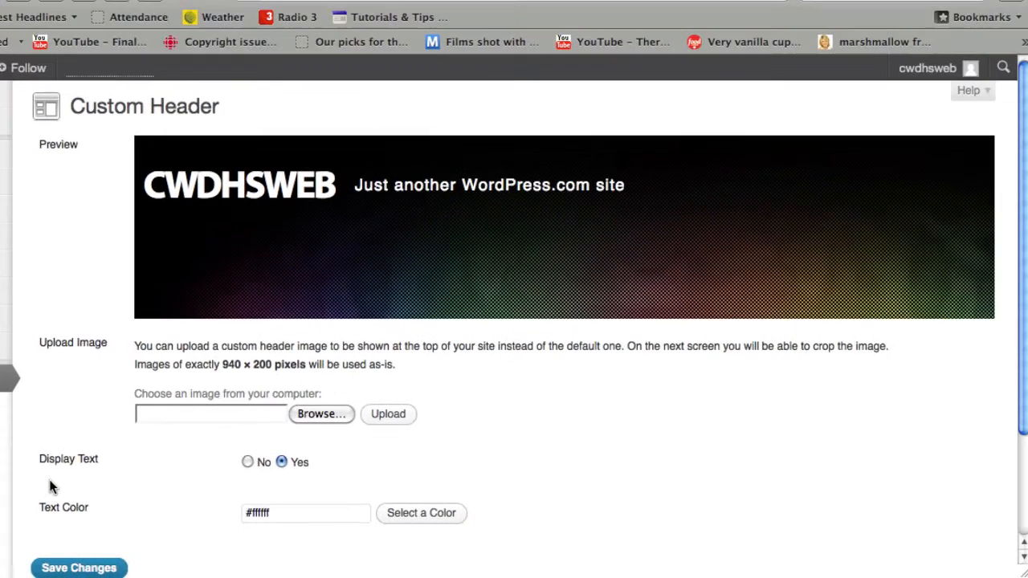
pyautogui.moveTo(447, 265)
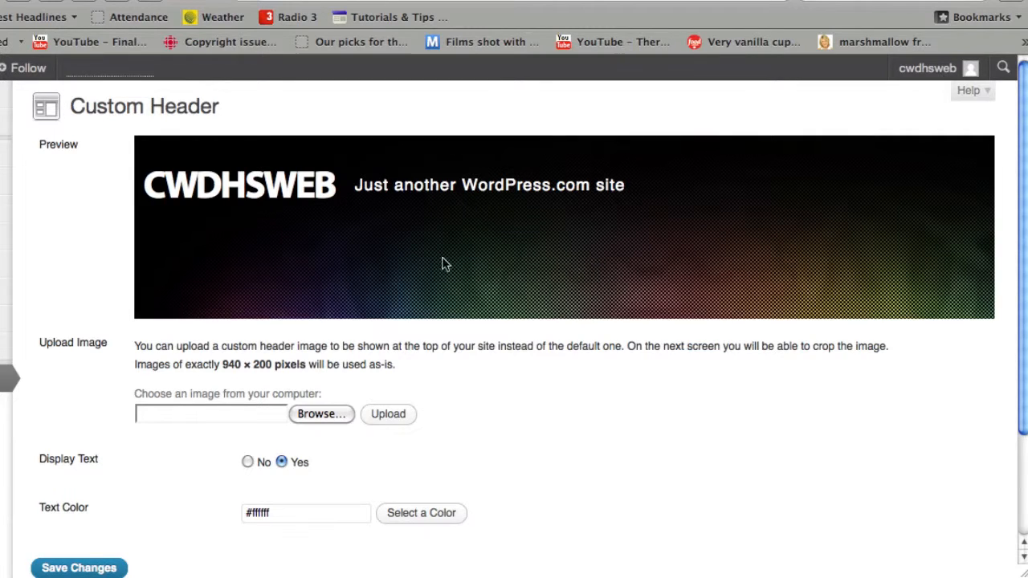
pyautogui.moveTo(890, 192)
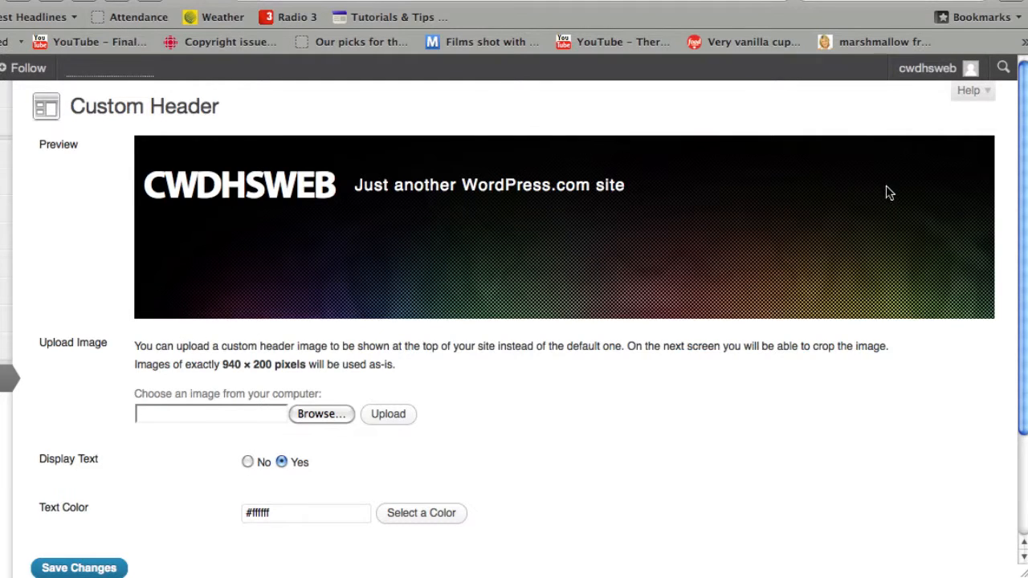
pyautogui.moveTo(225, 164)
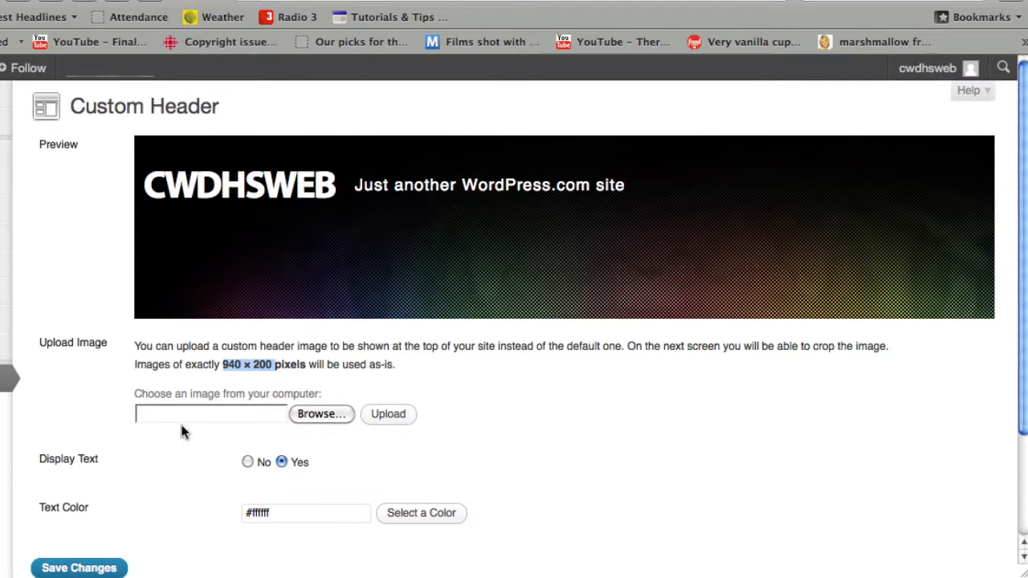
pyautogui.click(321, 414)
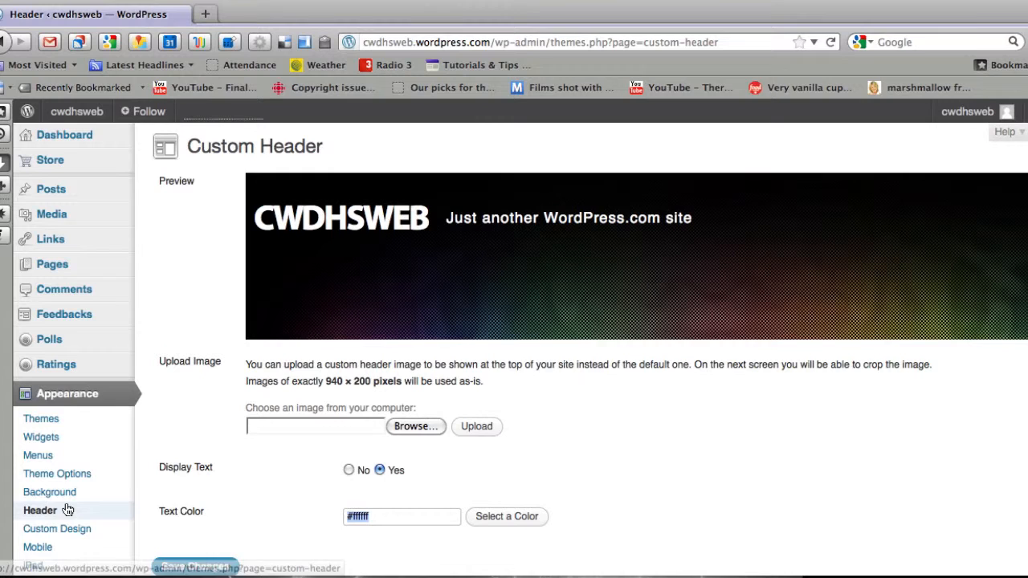
pyautogui.click(48, 492)
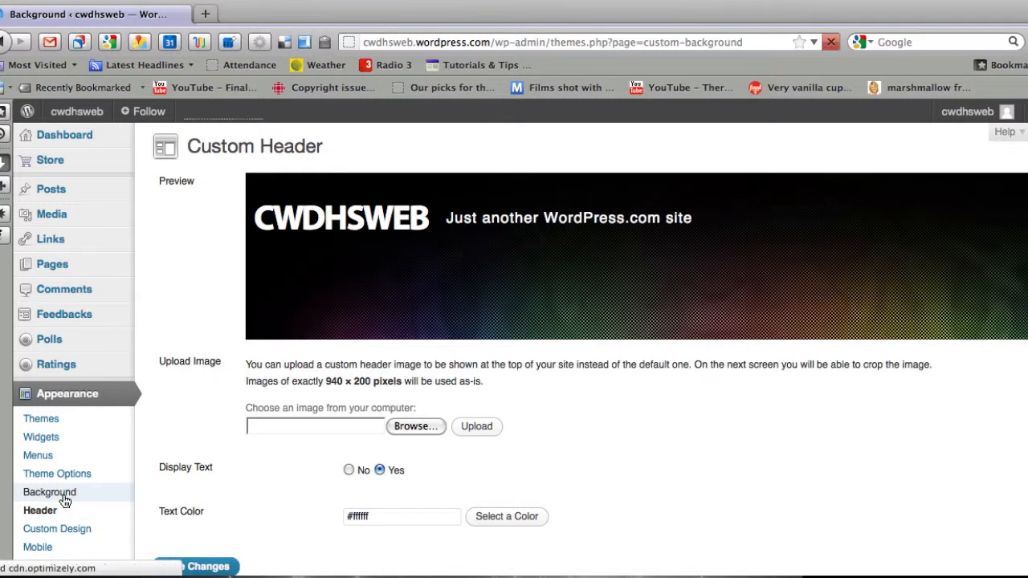
# - In Mystique Theme Options choose the Full-Width, No Sidebar layout and save it
pyautogui.click(48, 492)
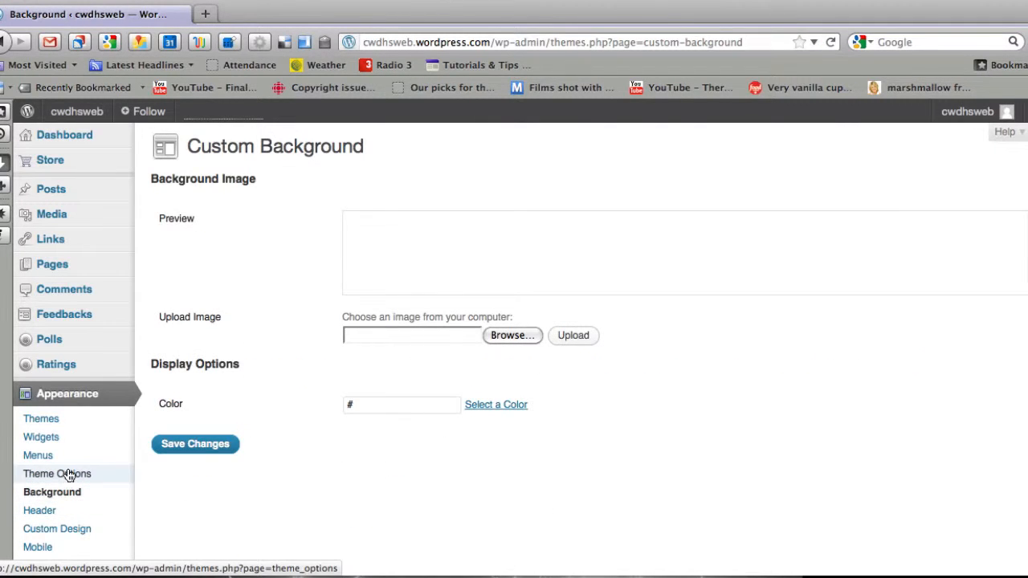
pyautogui.click(58, 473)
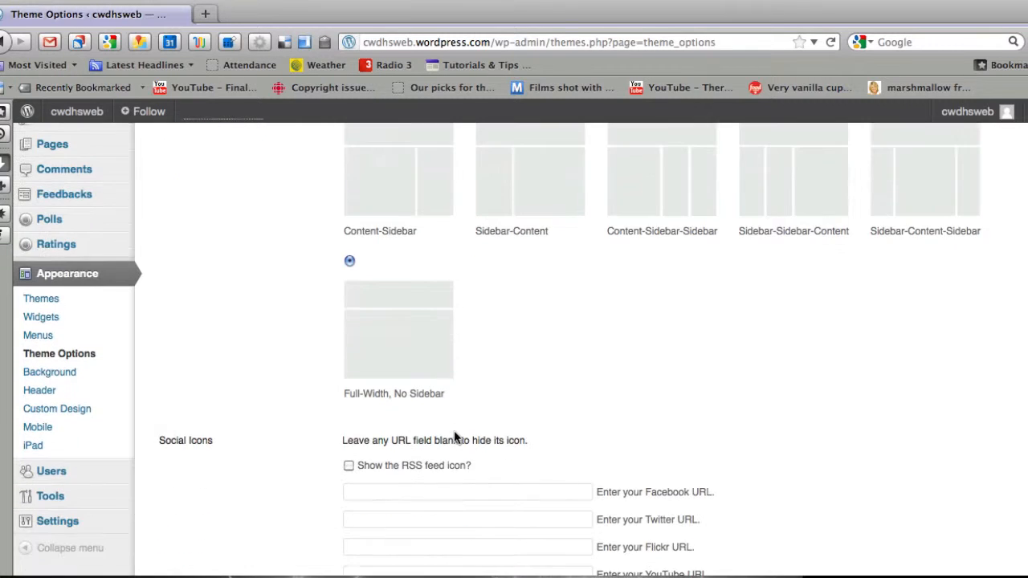
pyautogui.scroll(-3)
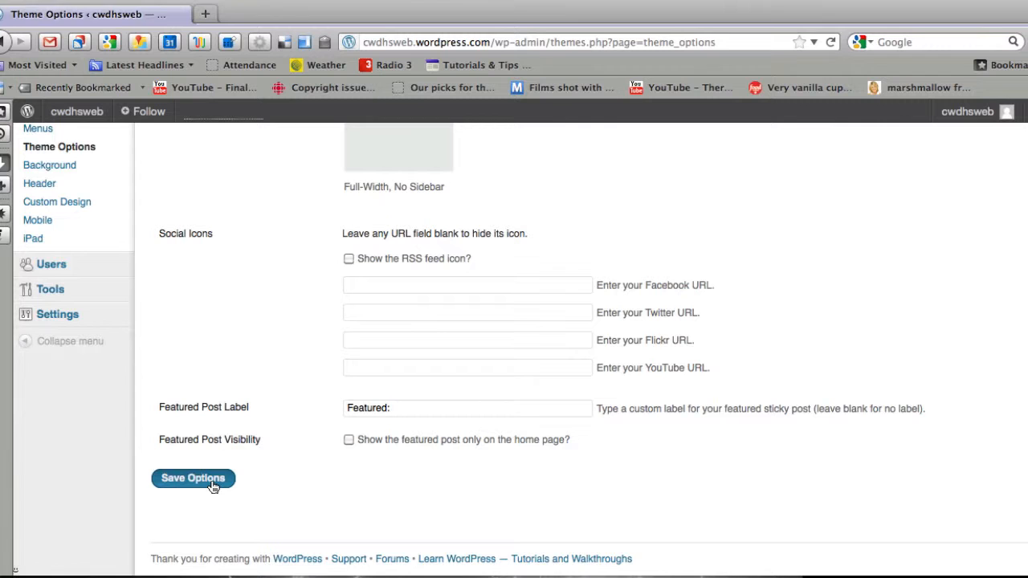
pyautogui.click(193, 479)
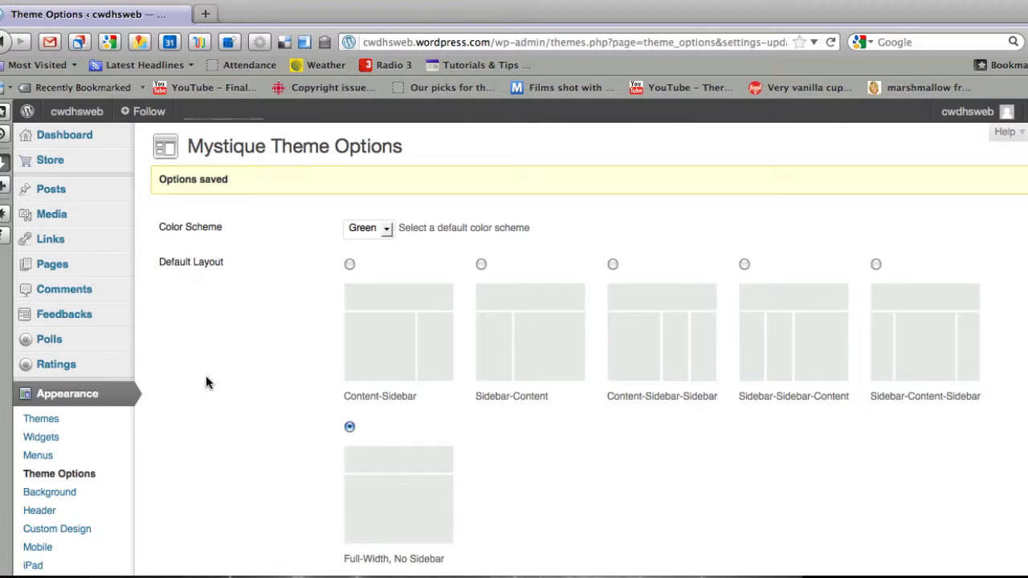
# - View the live site in its full-width Mystique layout, then return to the Dashboard
pyautogui.click(77, 113)
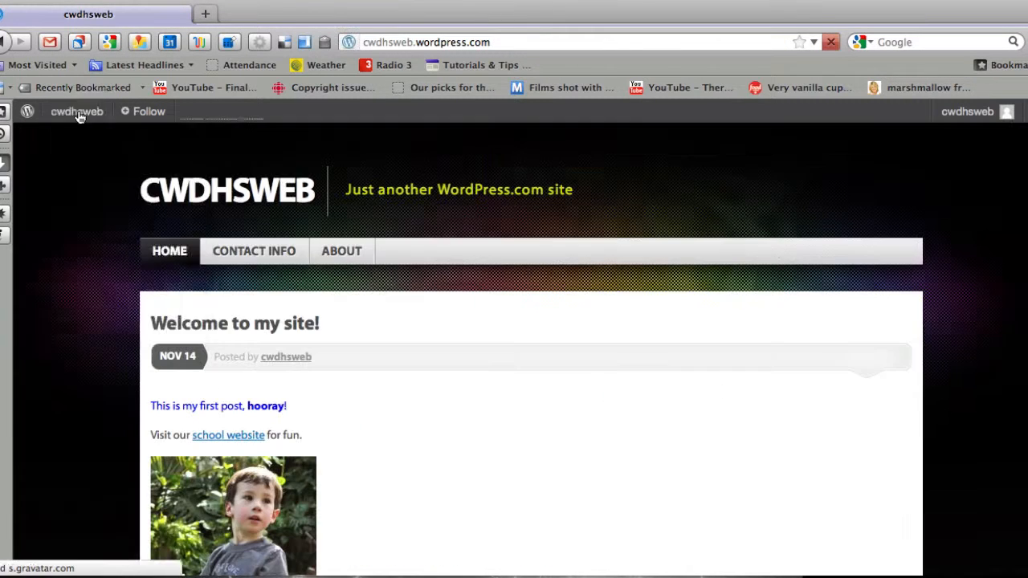
pyautogui.scroll(-3)
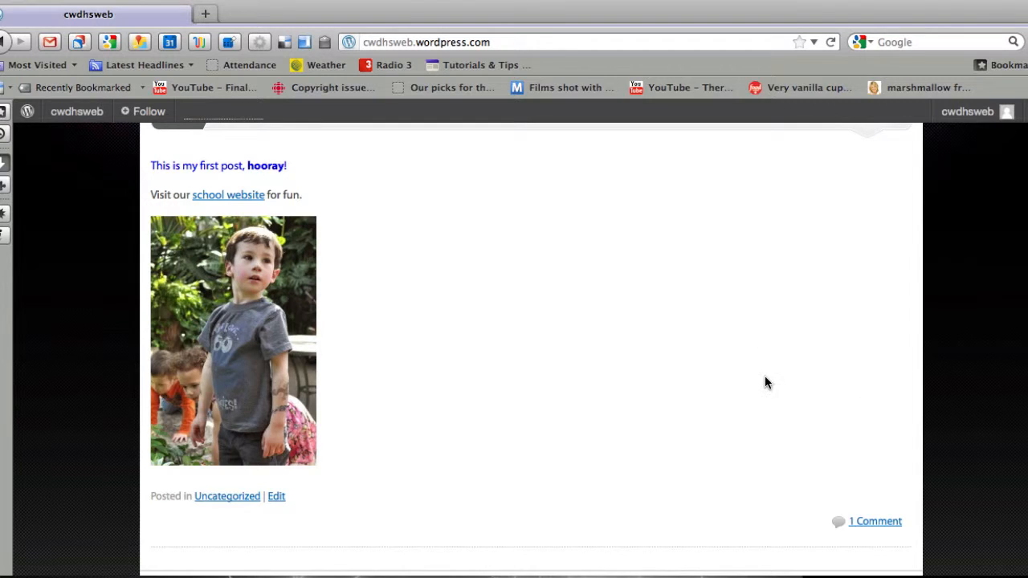
pyautogui.scroll(3)
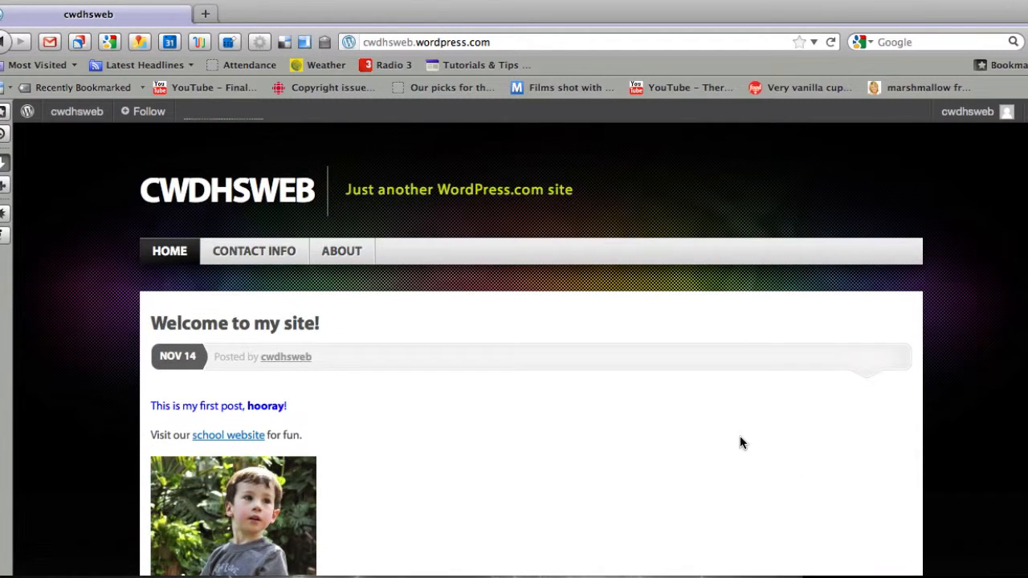
pyautogui.scroll(-3)
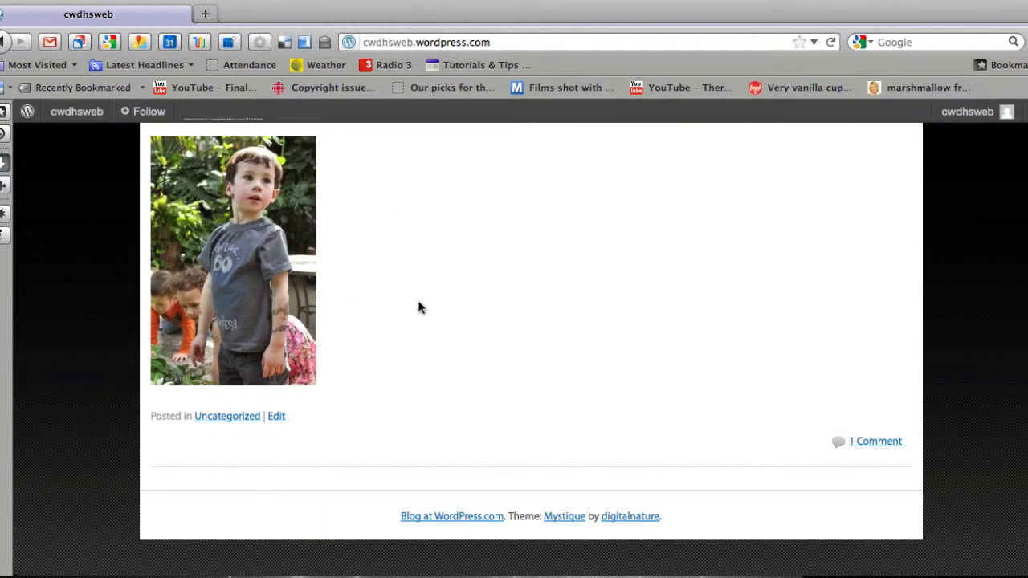
pyautogui.click(77, 111)
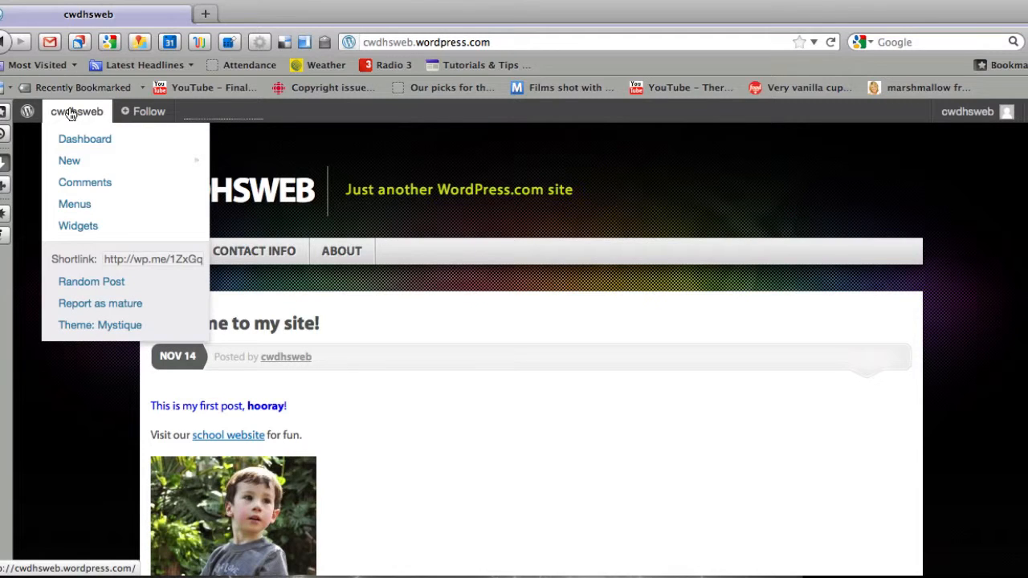
pyautogui.click(84, 138)
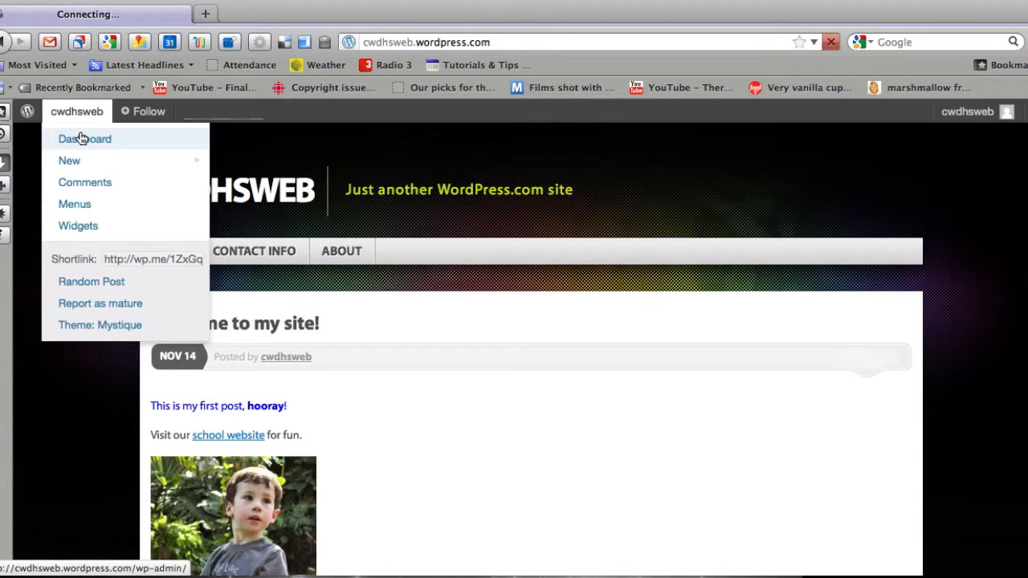
pyautogui.click(83, 139)
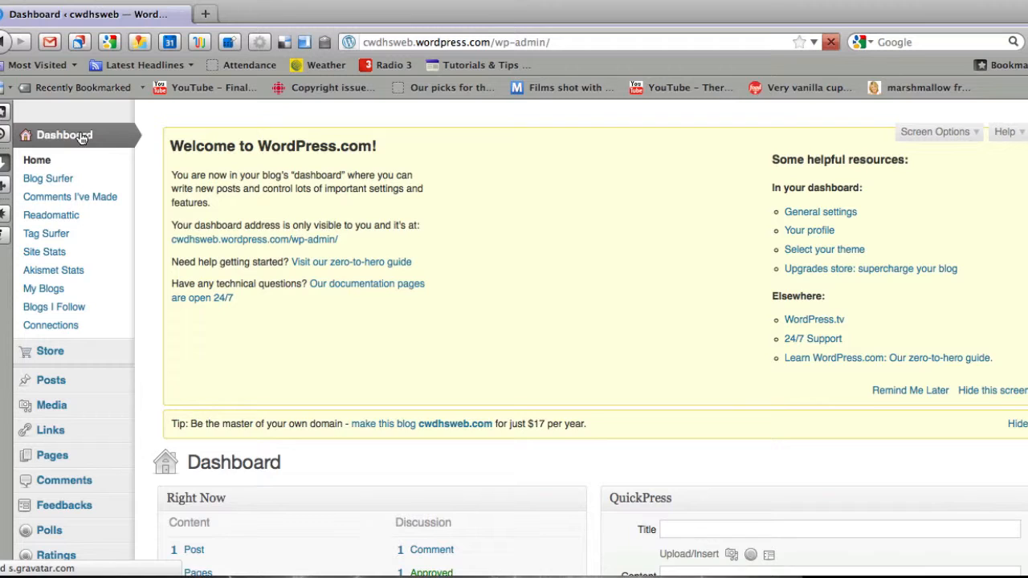